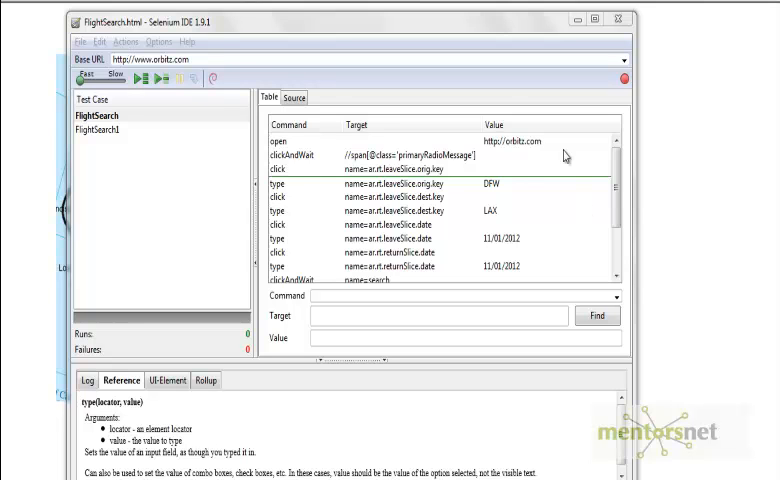
{"action": "mouse_move", "coordinate": [508, 184]}
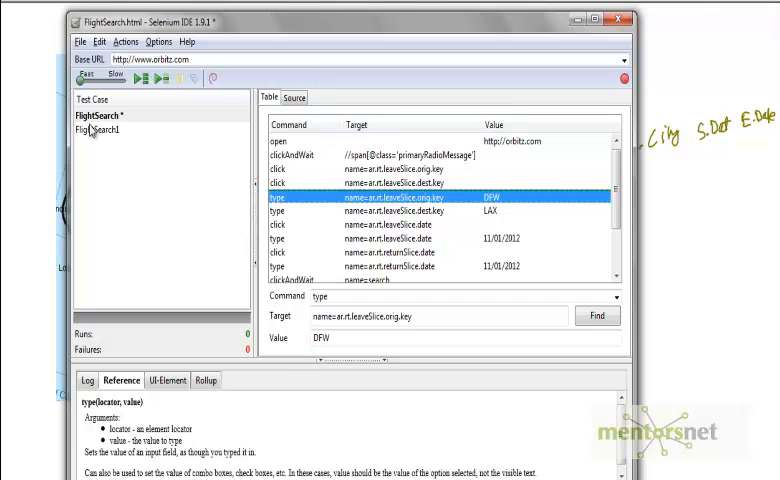
{"action": "left_click", "coordinate": [98, 114]}
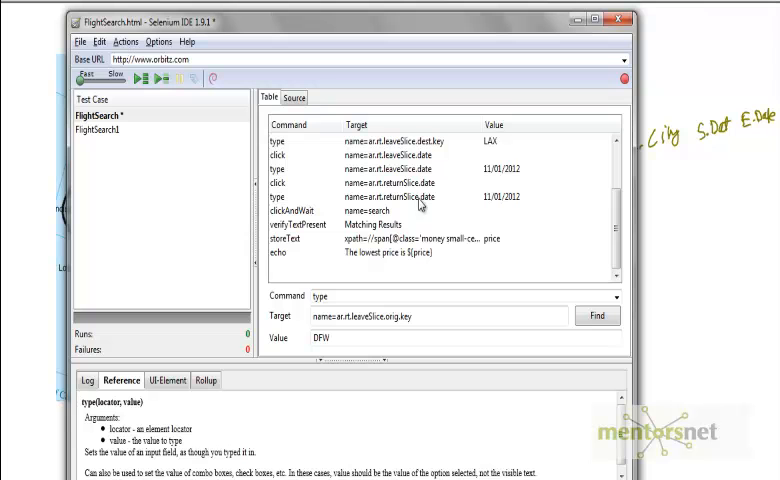
{"action": "mouse_move", "coordinate": [496, 196]}
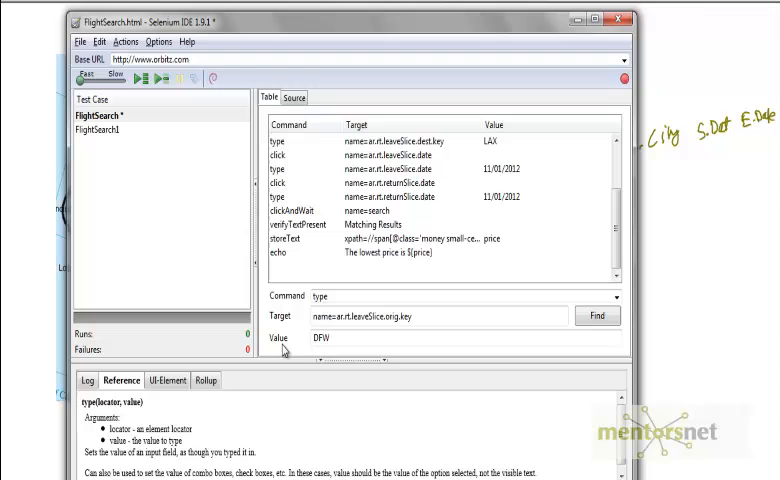
{"action": "mouse_move", "coordinate": [120, 96]}
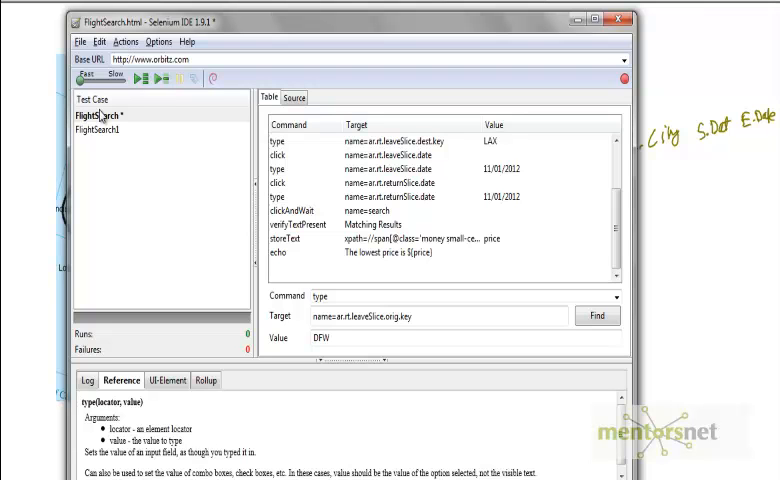
Select the duplicated FlightSearch1 test case and review its SFO-to-DEL command steps.
{"action": "left_click", "coordinate": [92, 100]}
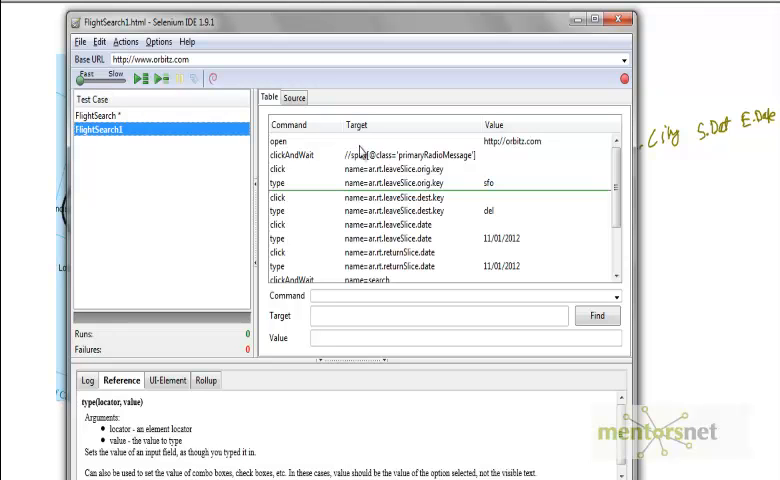
{"action": "mouse_move", "coordinate": [370, 256]}
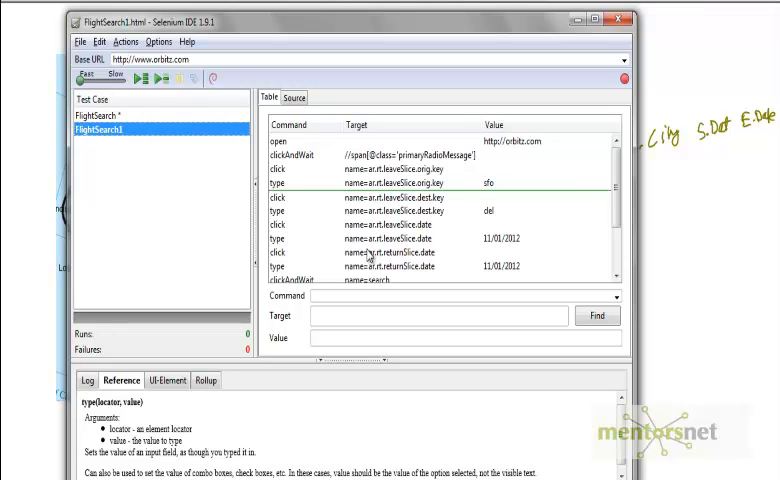
{"action": "mouse_move", "coordinate": [496, 222]}
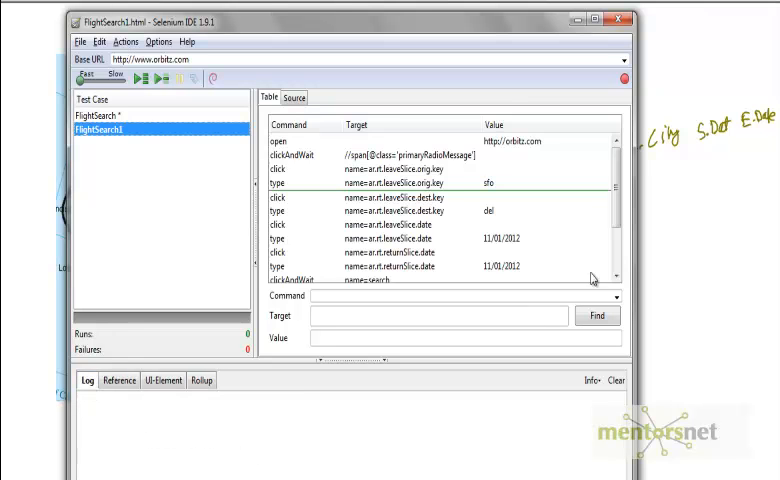
{"action": "scroll", "scroll_direction": "down", "scroll_amount": 3}
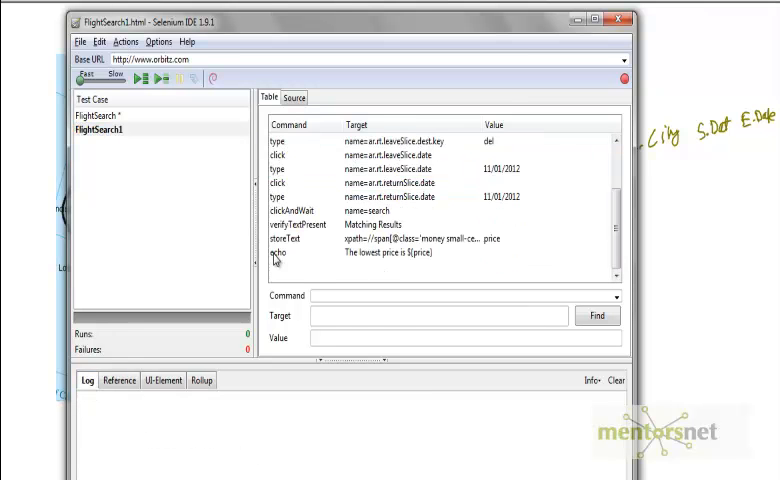
{"action": "left_click", "coordinate": [280, 252]}
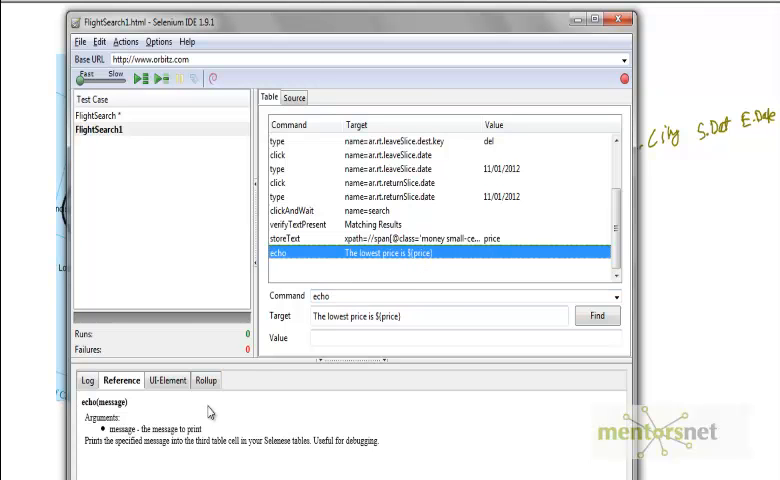
{"action": "mouse_move", "coordinate": [236, 396]}
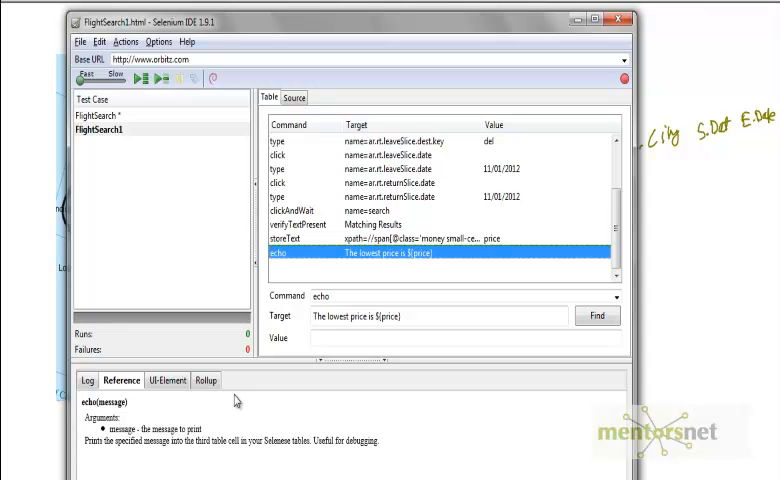
{"action": "mouse_move", "coordinate": [632, 194]}
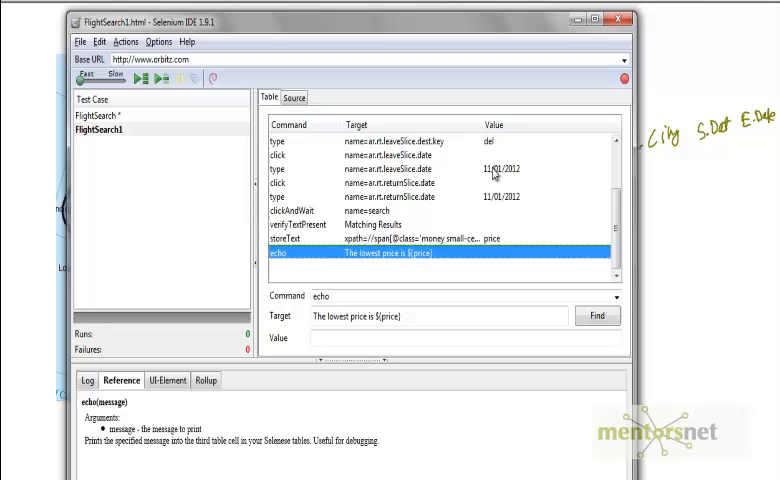
{"action": "mouse_move", "coordinate": [540, 230]}
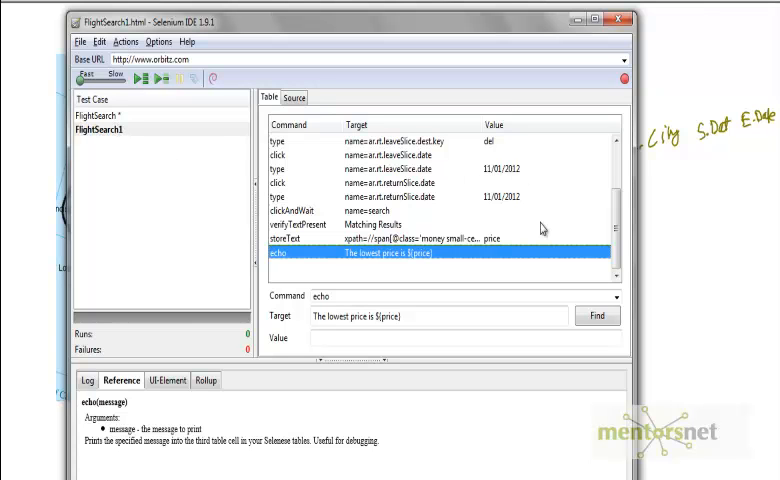
{"action": "mouse_move", "coordinate": [498, 172]}
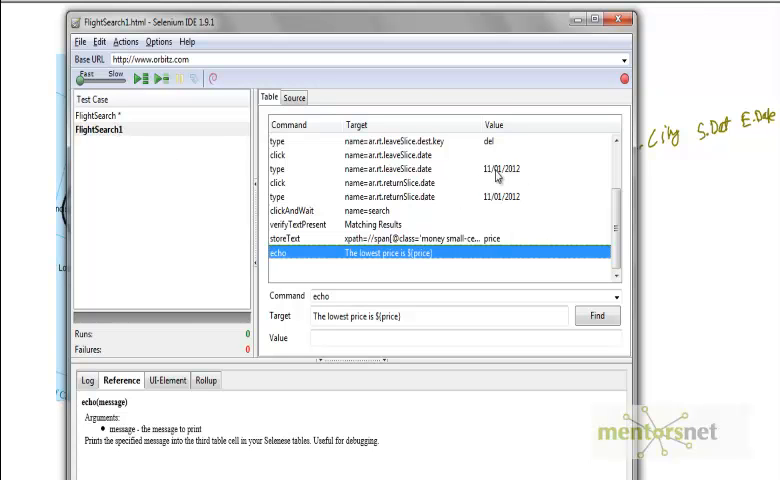
{"action": "mouse_move", "coordinate": [474, 172]}
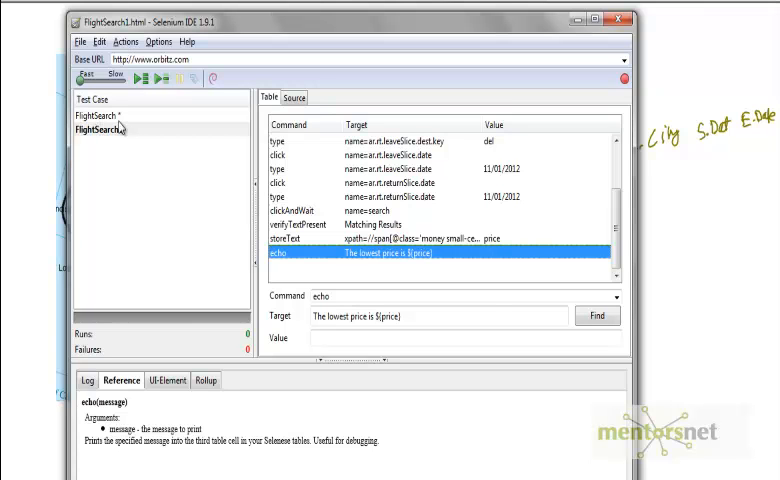
{"action": "mouse_move", "coordinate": [442, 170]}
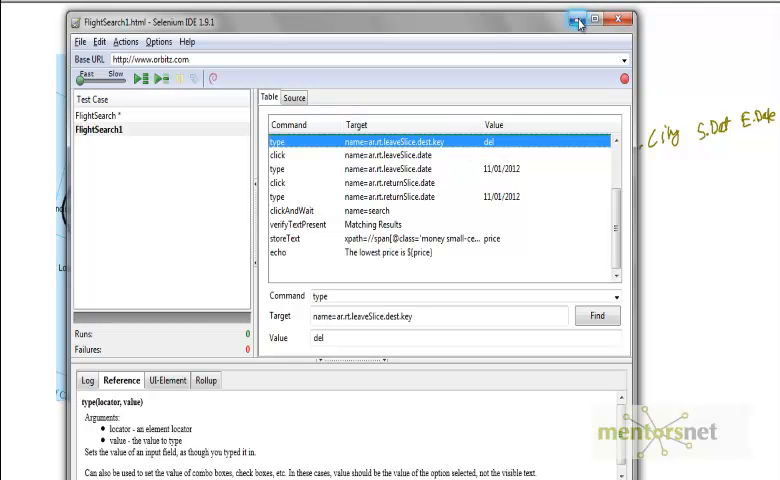
{"action": "mouse_move", "coordinate": [576, 22]}
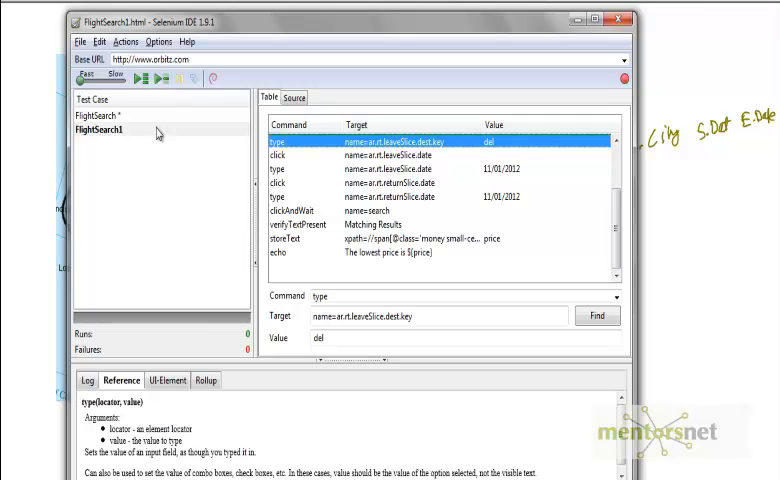
{"action": "mouse_move", "coordinate": [384, 222]}
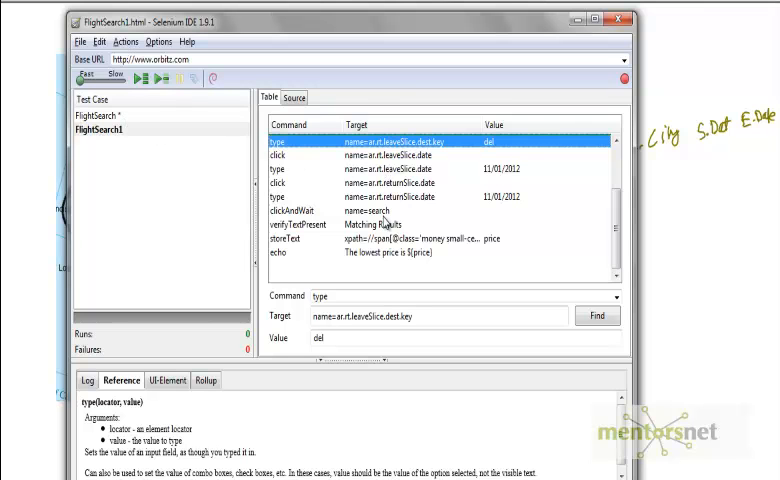
{"action": "mouse_move", "coordinate": [408, 214]}
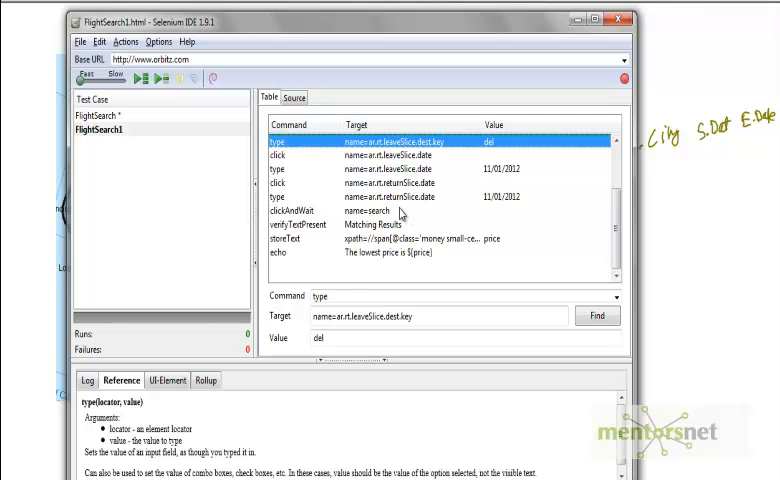
{"action": "mouse_move", "coordinate": [378, 264]}
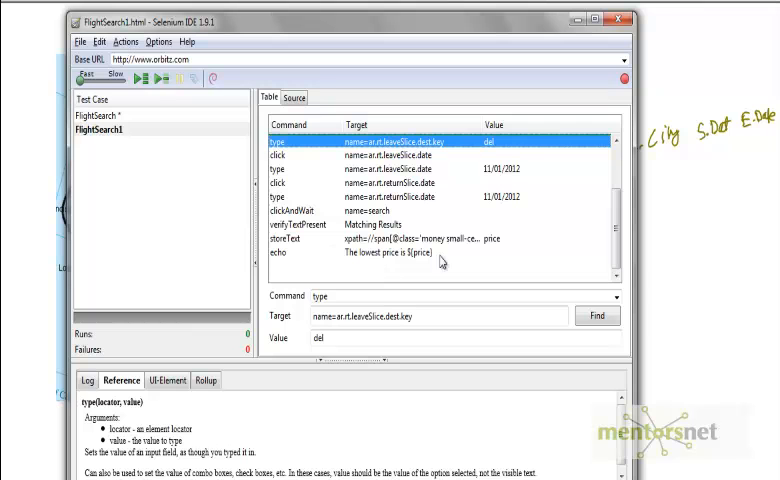
{"action": "mouse_move", "coordinate": [358, 270]}
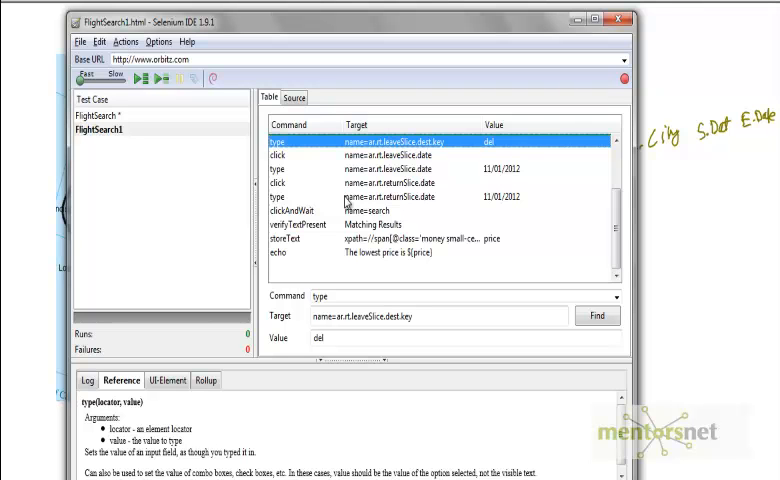
{"action": "mouse_move", "coordinate": [392, 244]}
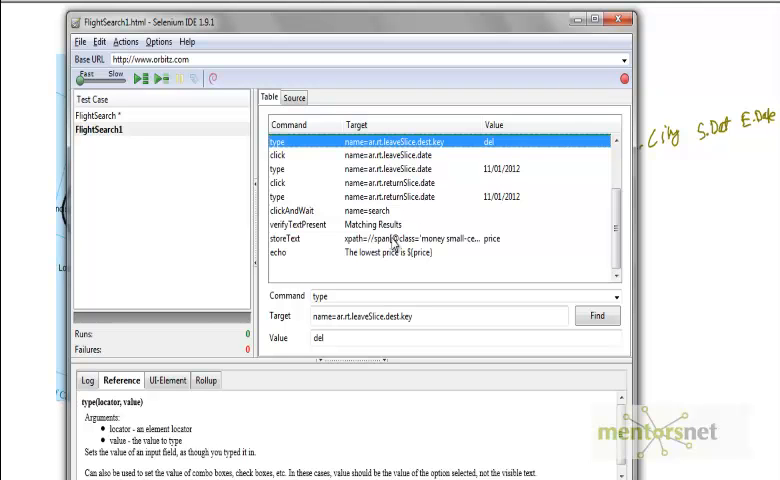
{"action": "mouse_move", "coordinate": [396, 244]}
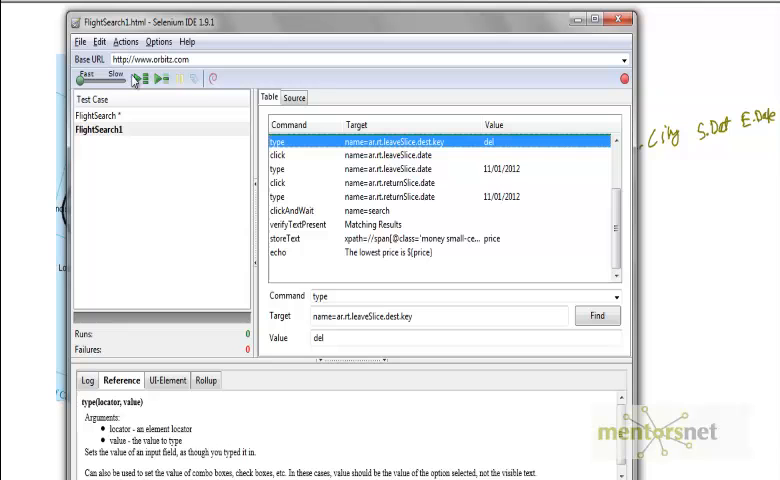
{"action": "mouse_move", "coordinate": [140, 80]}
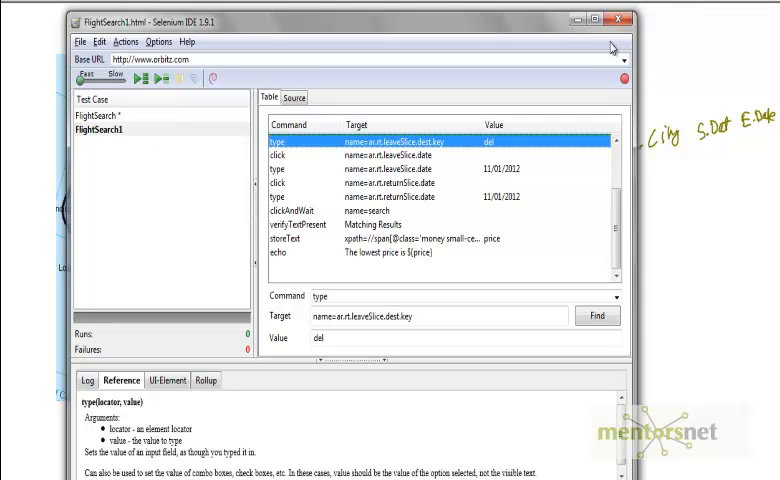
{"action": "mouse_move", "coordinate": [576, 22]}
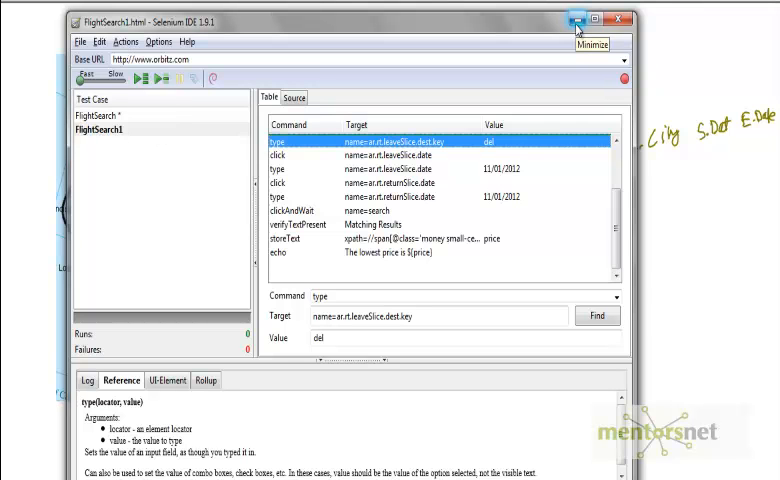
Minimize the Selenium IDE window to reveal the blank whiteboard page.
{"action": "left_click", "coordinate": [576, 18]}
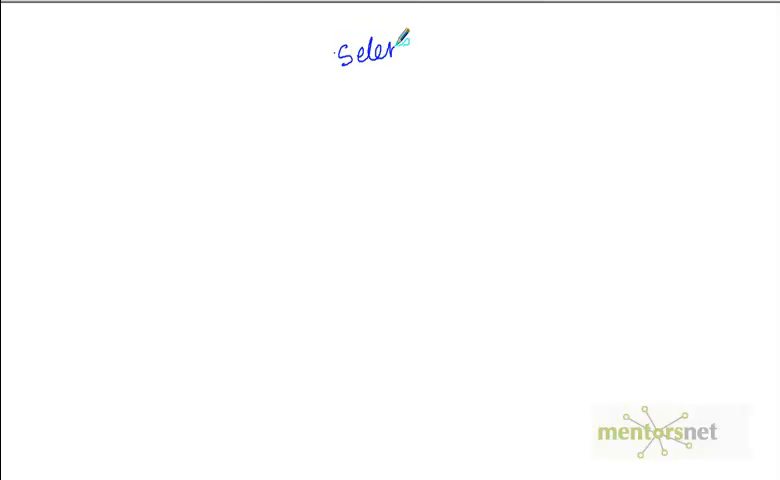